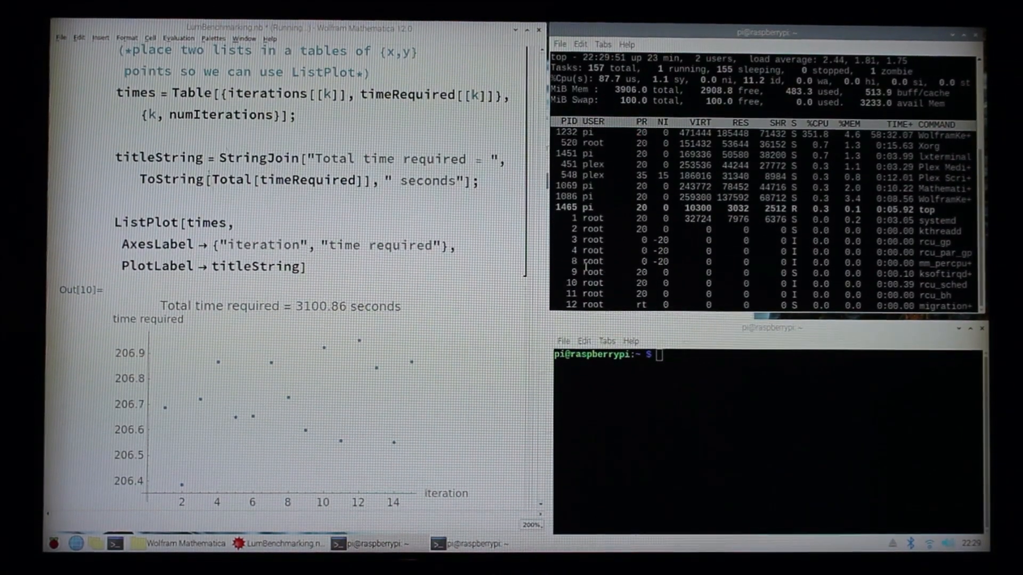
{"action": "type", "text": "clear"}
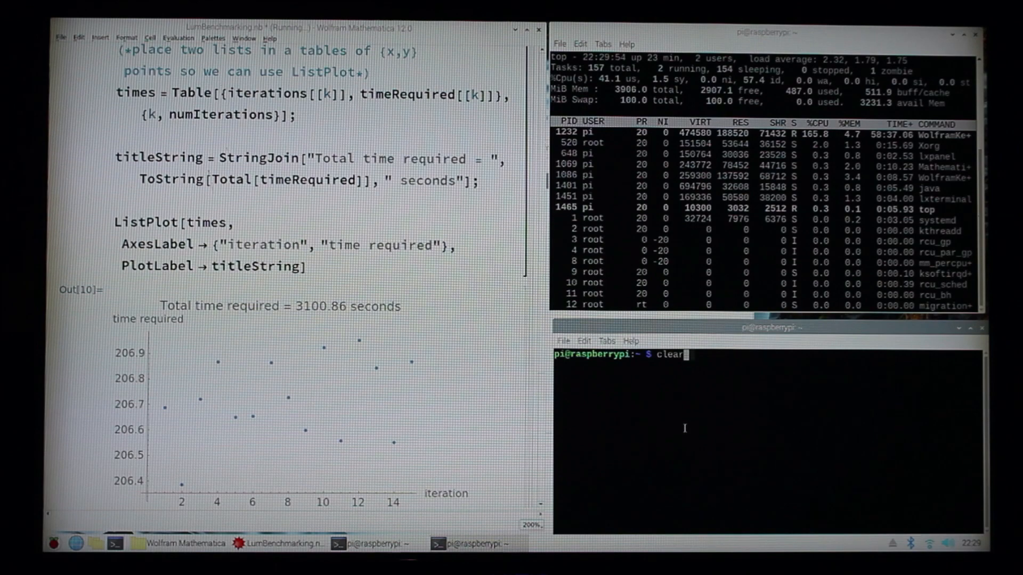
{"action": "type", "text": "sudo vcgencmd measure_temp"}
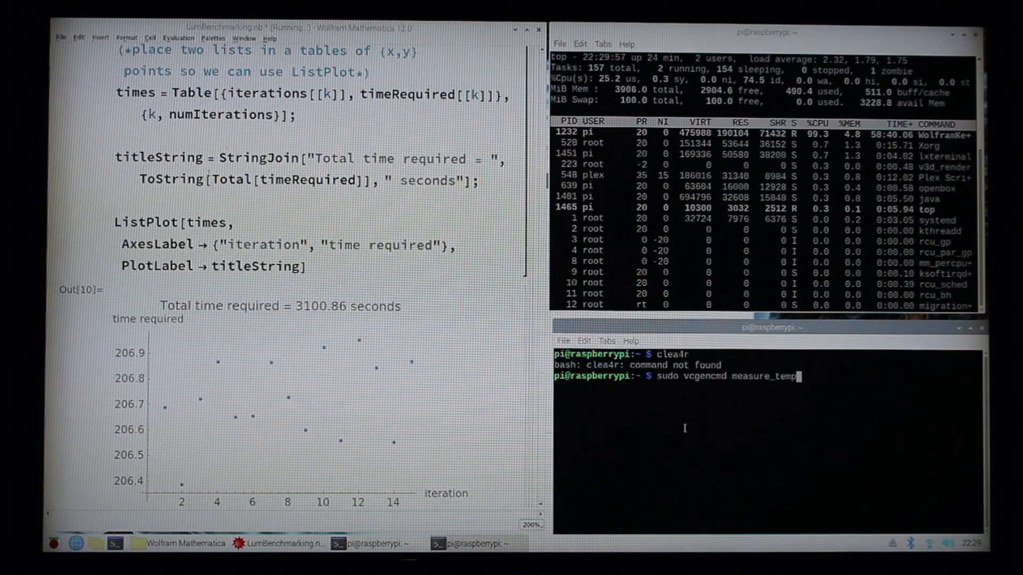